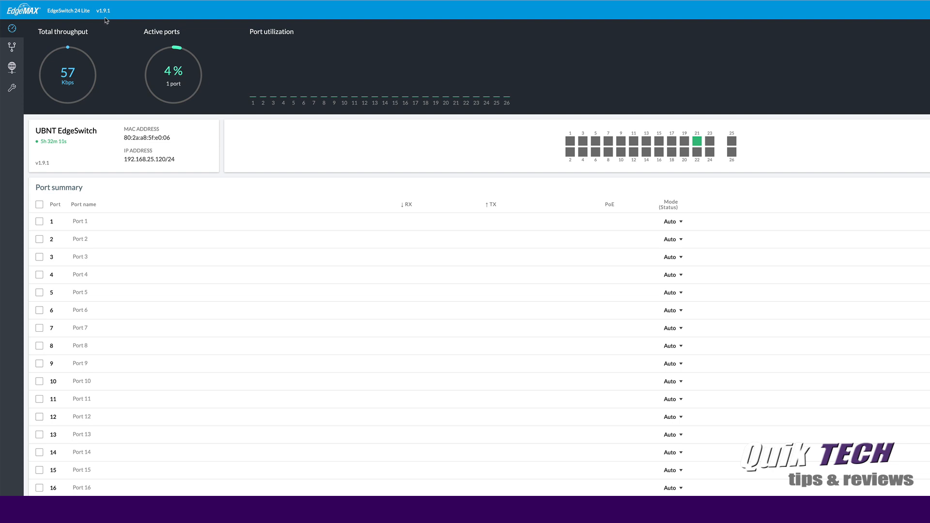
{"action": "mouse_move", "coordinate": [417, 45]}
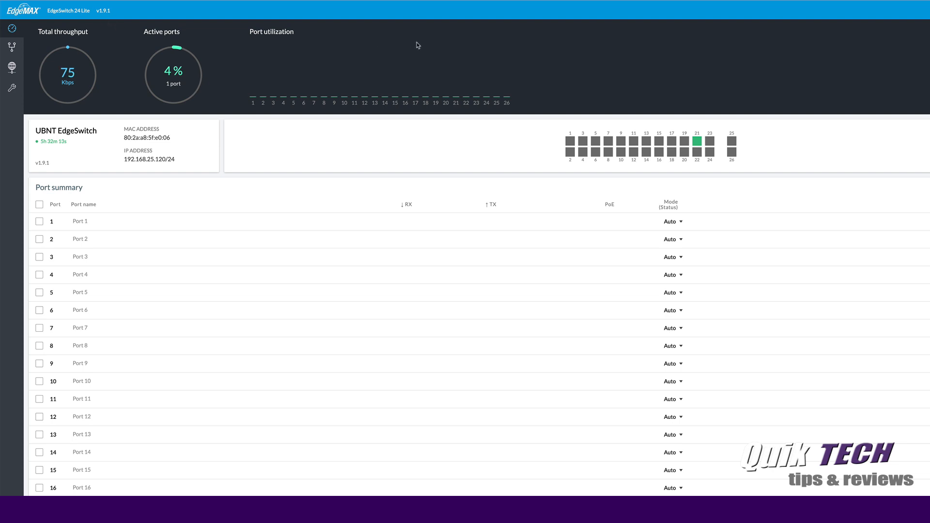
{"action": "mouse_move", "coordinate": [117, 85]}
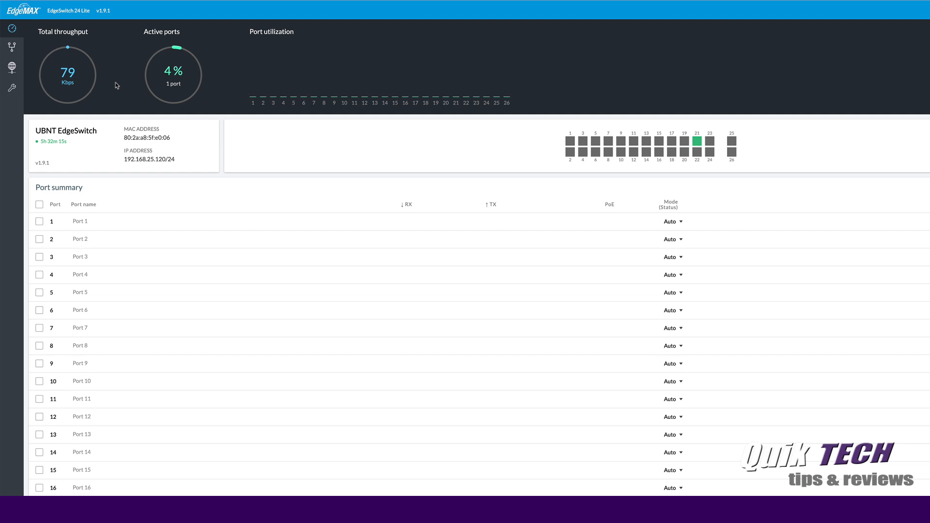
{"action": "mouse_move", "coordinate": [184, 104]}
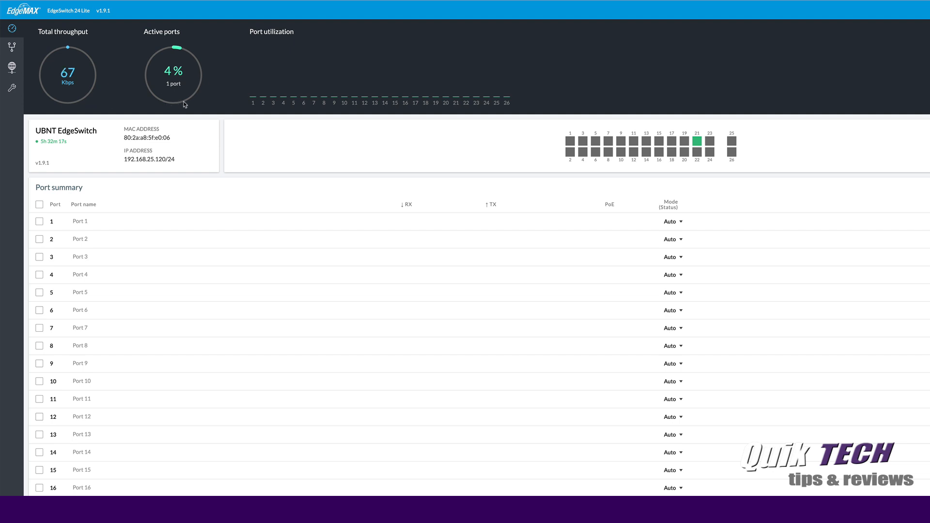
{"action": "mouse_move", "coordinate": [450, 155]}
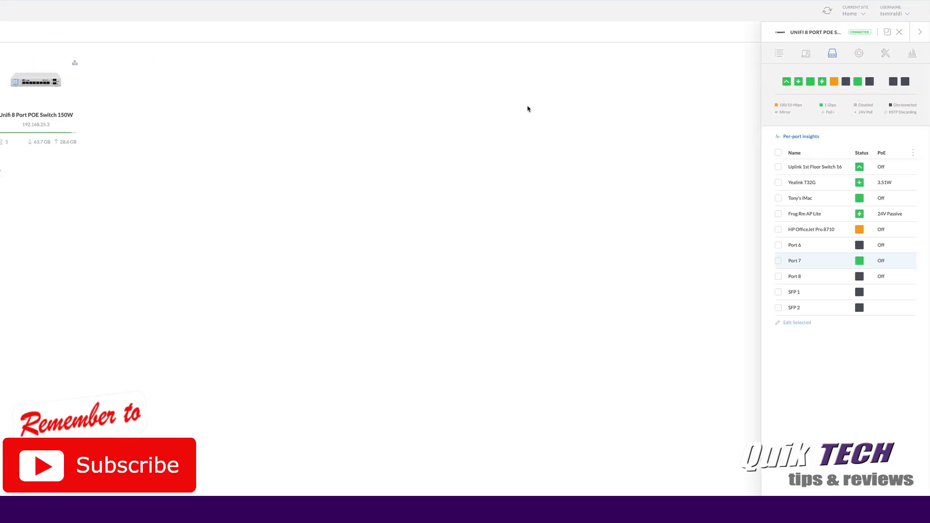
{"action": "mouse_move", "coordinate": [857, 82]}
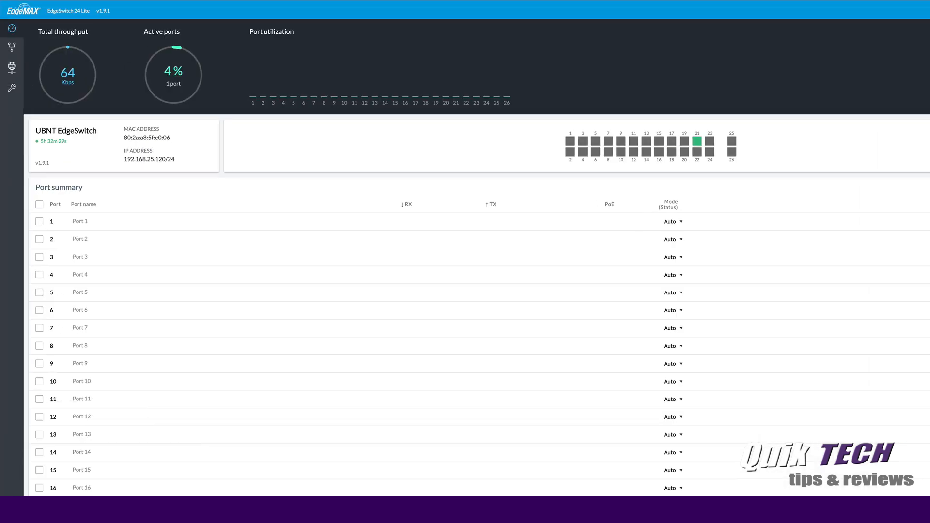
Step: Assign EdgeSwitch port 21 to link aggregation group LAG 1
{"action": "scroll", "scroll_direction": "down", "scroll_amount": 3}
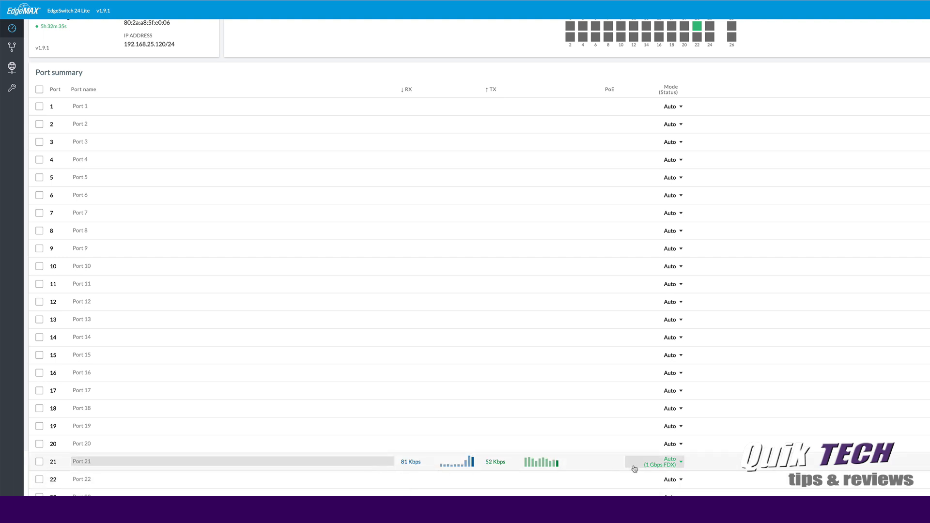
{"action": "scroll", "scroll_direction": "down", "scroll_amount": 3}
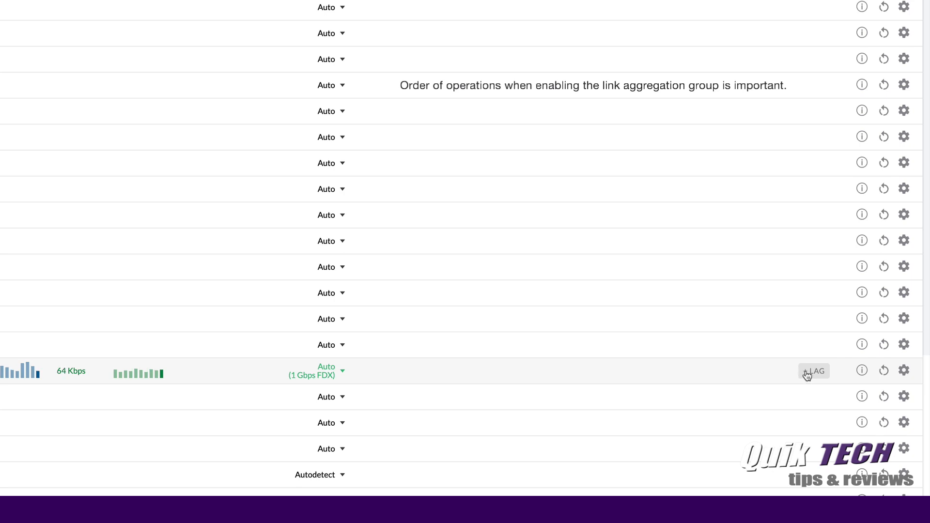
{"action": "left_click", "coordinate": [815, 371]}
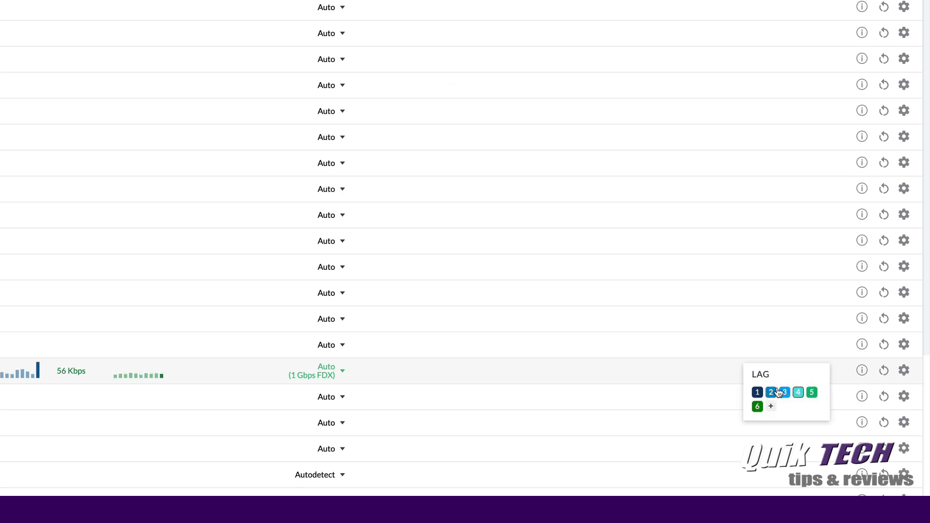
{"action": "mouse_move", "coordinate": [772, 408]}
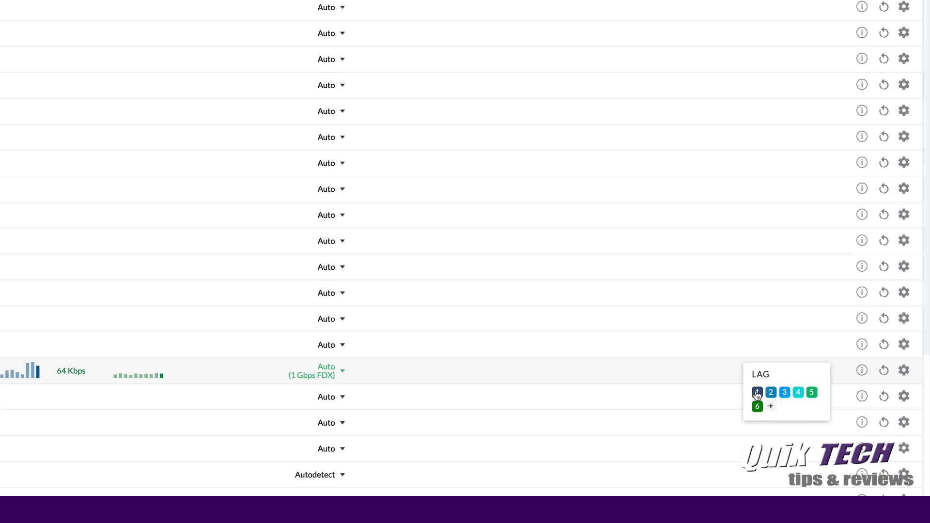
{"action": "left_click", "coordinate": [757, 393]}
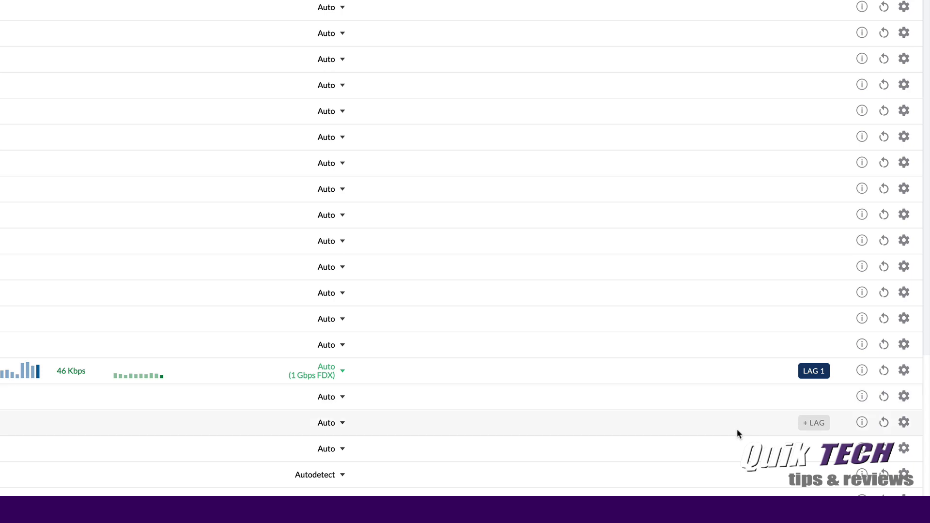
{"action": "mouse_move", "coordinate": [724, 435]}
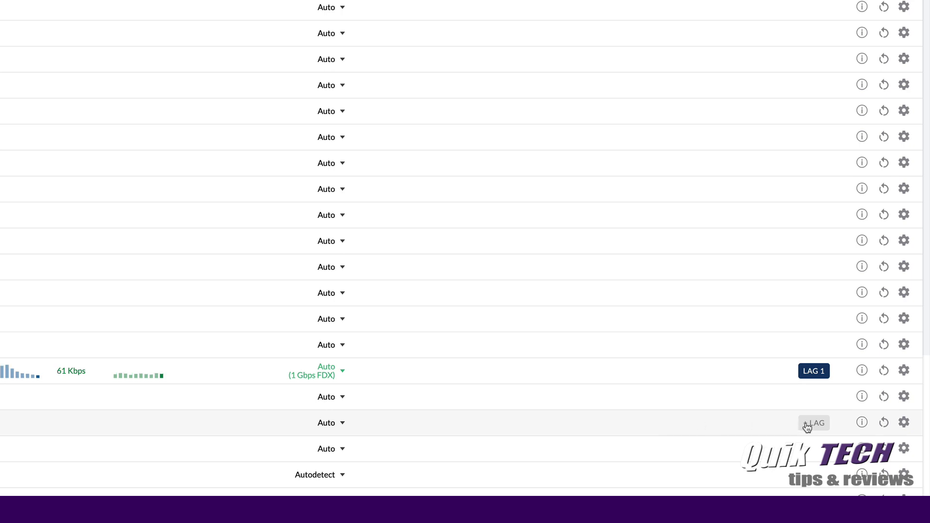
Step: Assign EdgeSwitch port 23 to the same LAG 1
{"action": "left_click", "coordinate": [813, 422]}
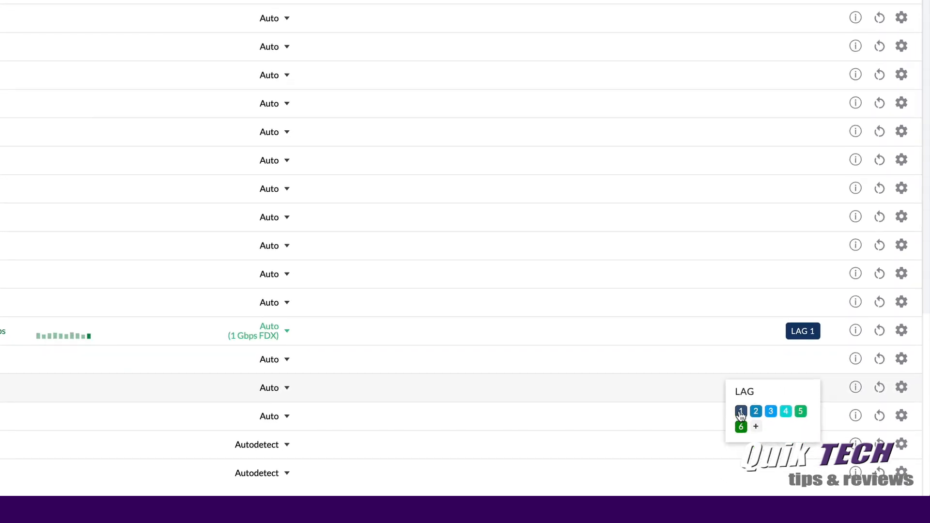
{"action": "left_click", "coordinate": [741, 411]}
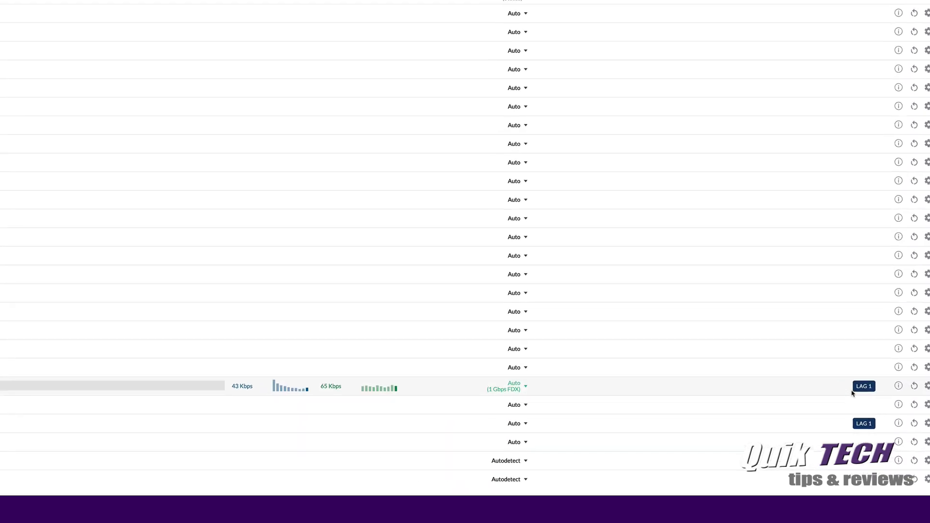
{"action": "scroll", "scroll_direction": "up", "scroll_amount": 3}
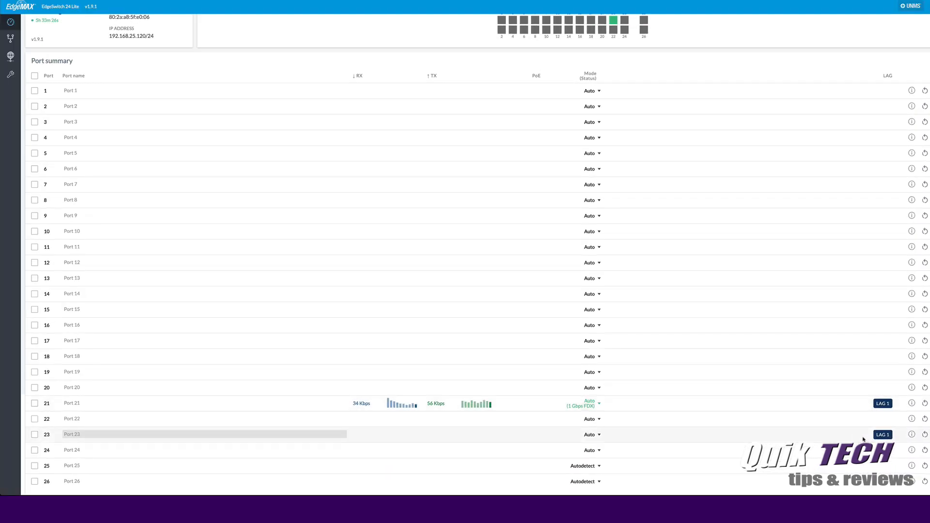
{"action": "scroll", "scroll_direction": "up", "scroll_amount": 3}
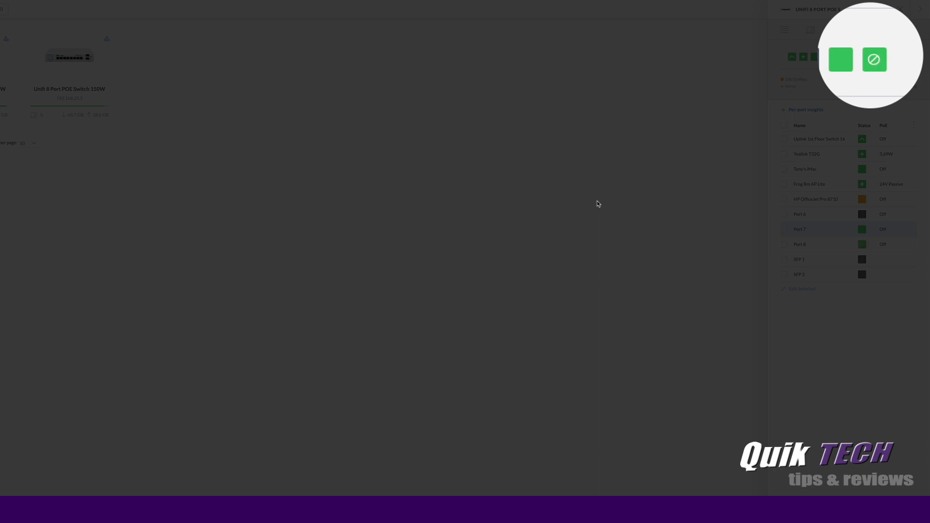
{"action": "mouse_move", "coordinate": [775, 154]}
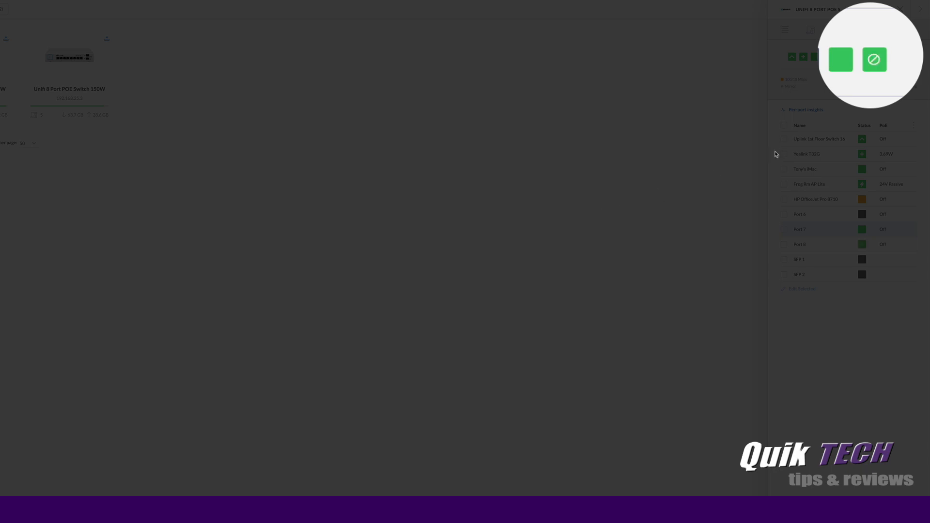
{"action": "mouse_move", "coordinate": [883, 96]}
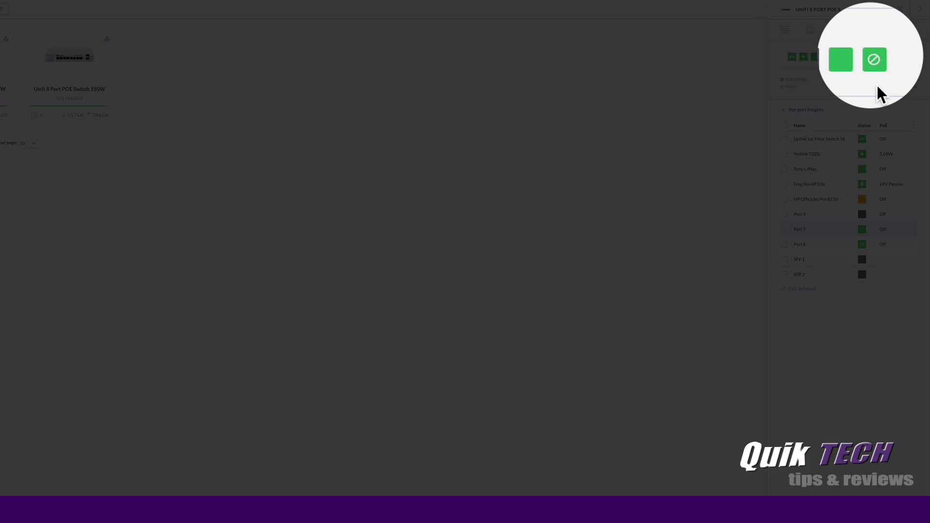
{"action": "mouse_move", "coordinate": [880, 89]}
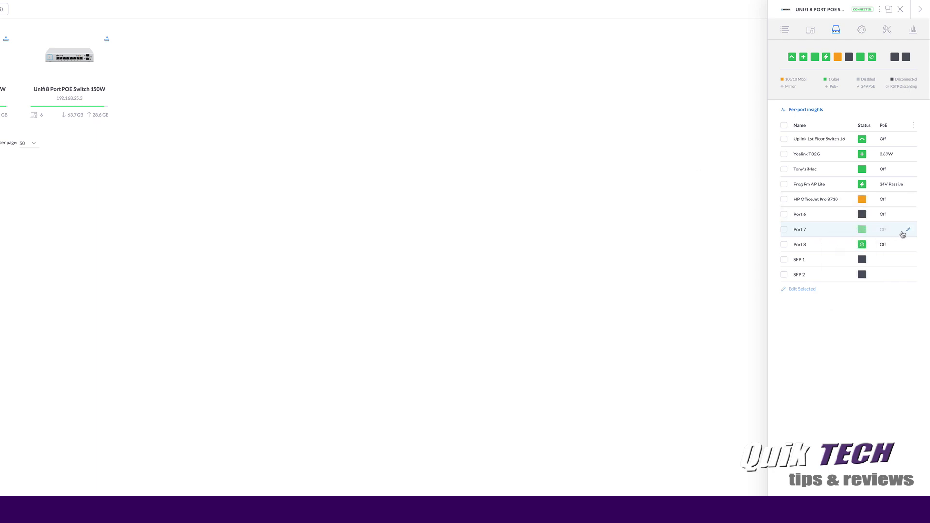
Step: Override Port 7's profile to Aggregate with ports 7–8 and apply the change
{"action": "left_click", "coordinate": [906, 229]}
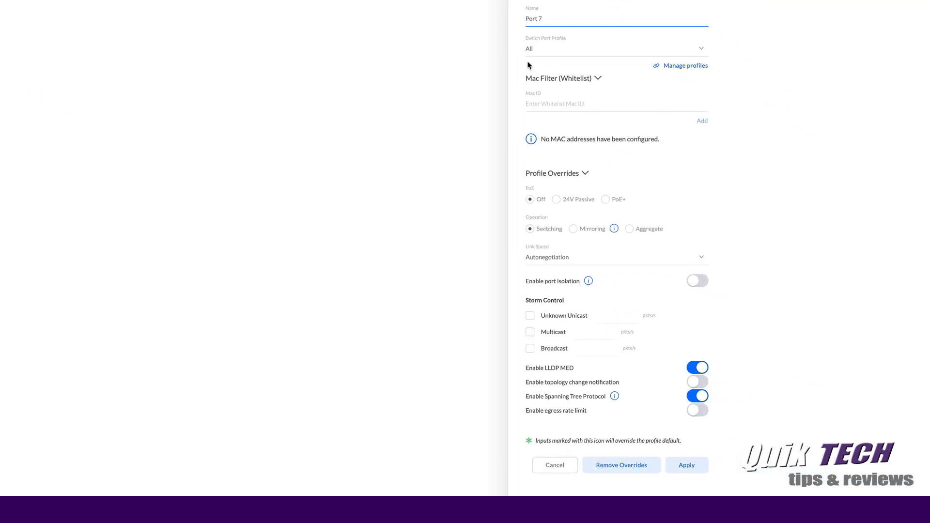
{"action": "mouse_move", "coordinate": [550, 62]}
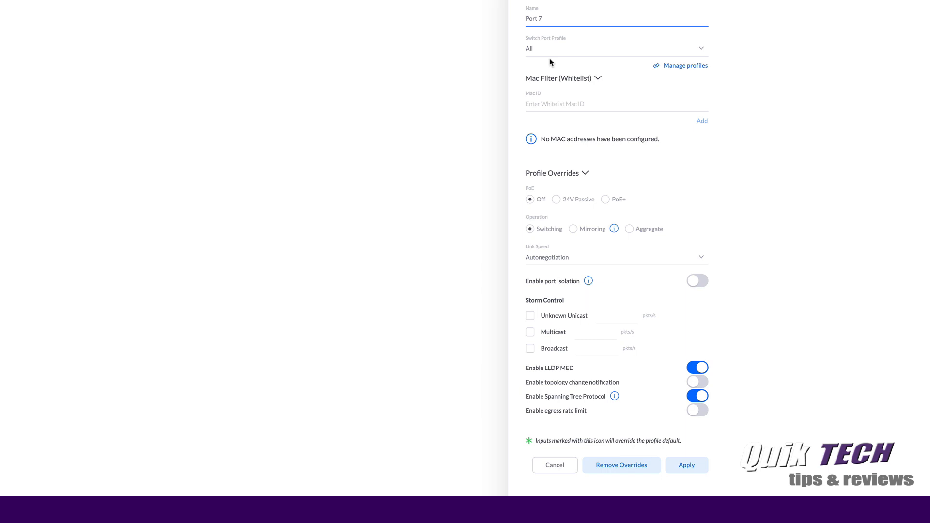
{"action": "mouse_move", "coordinate": [545, 60]}
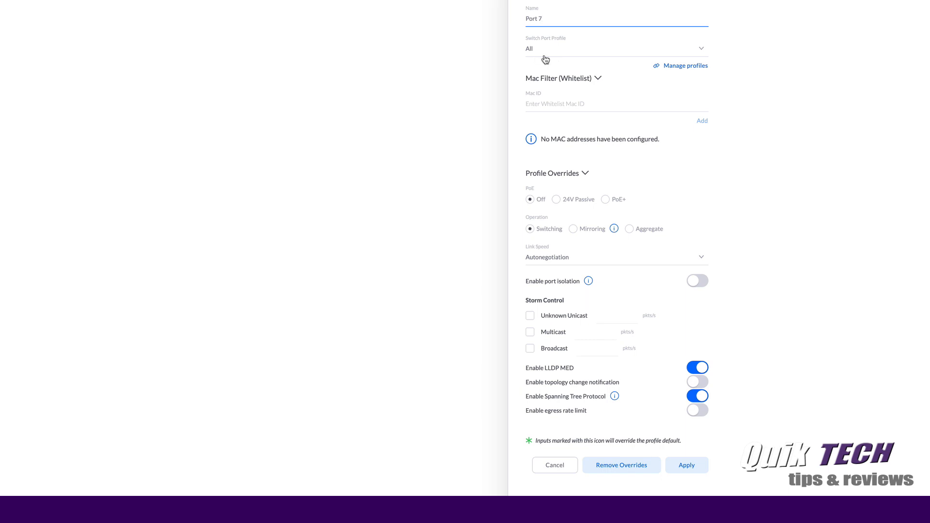
{"action": "mouse_move", "coordinate": [585, 62]}
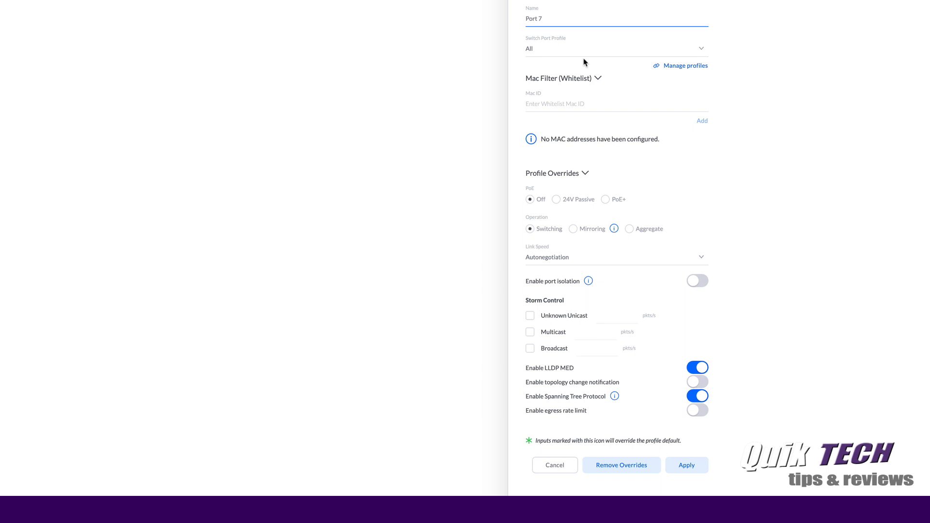
{"action": "mouse_move", "coordinate": [449, 210]}
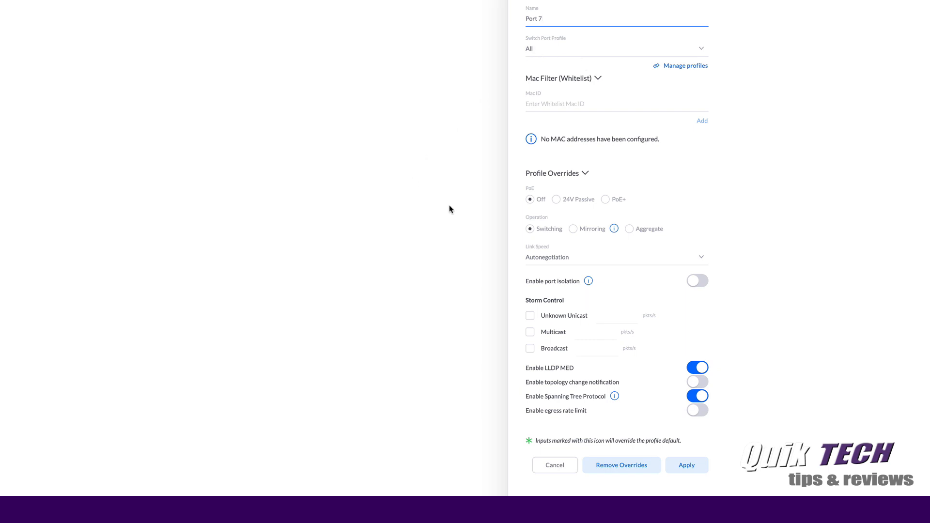
{"action": "mouse_move", "coordinate": [577, 186]}
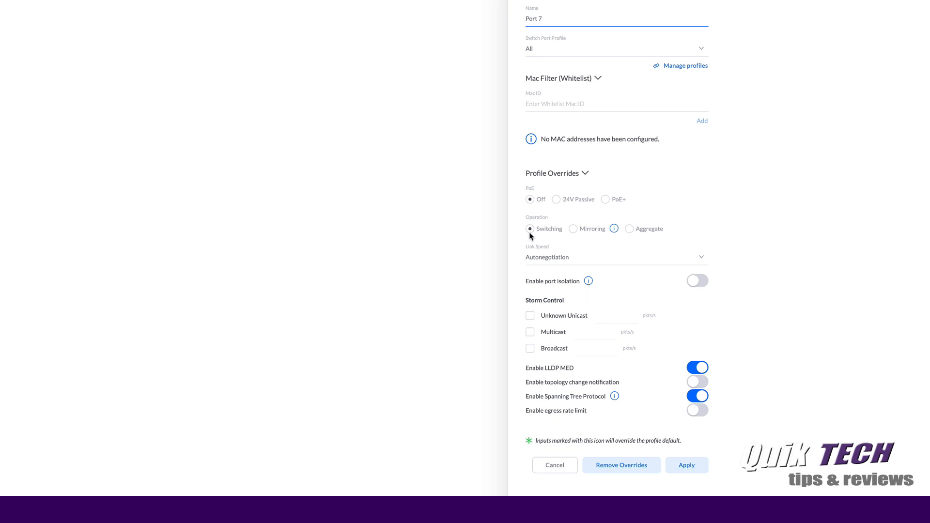
{"action": "left_click", "coordinate": [629, 229]}
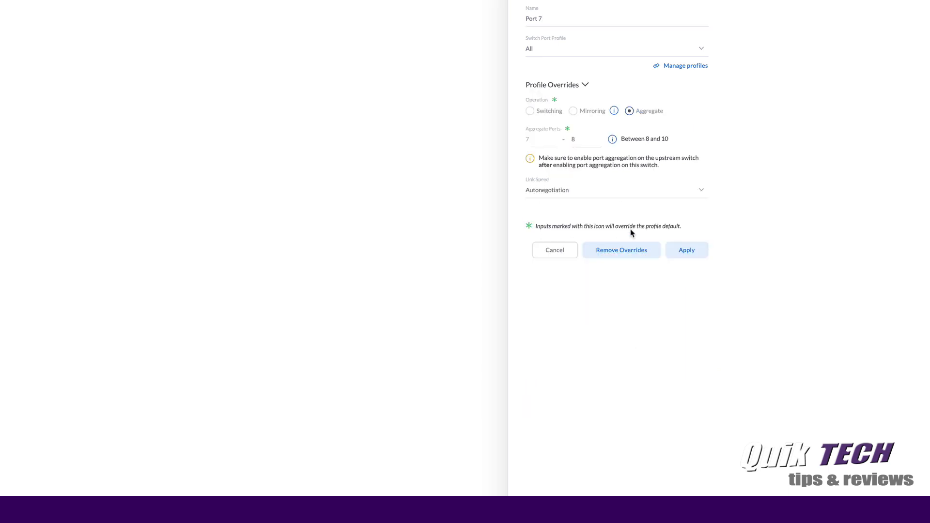
{"action": "mouse_move", "coordinate": [539, 152]}
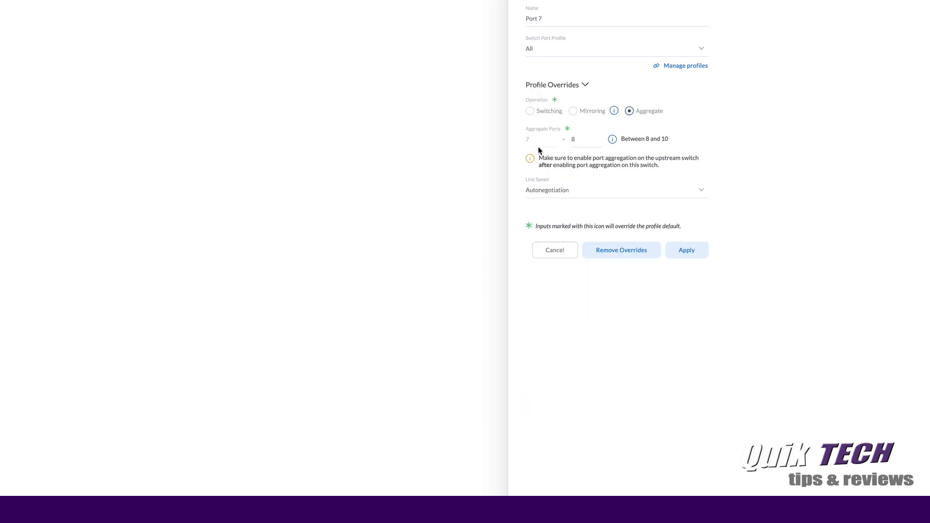
{"action": "left_click", "coordinate": [584, 138]}
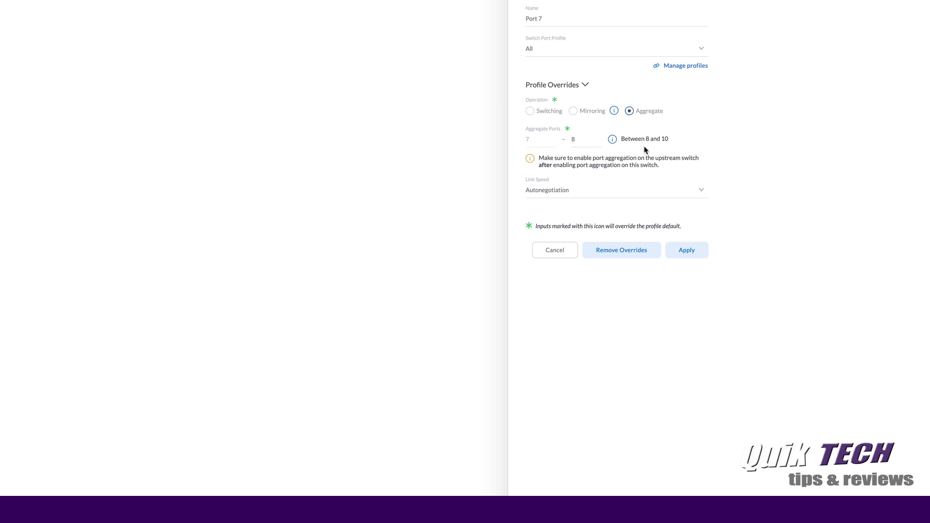
{"action": "mouse_move", "coordinate": [578, 156]}
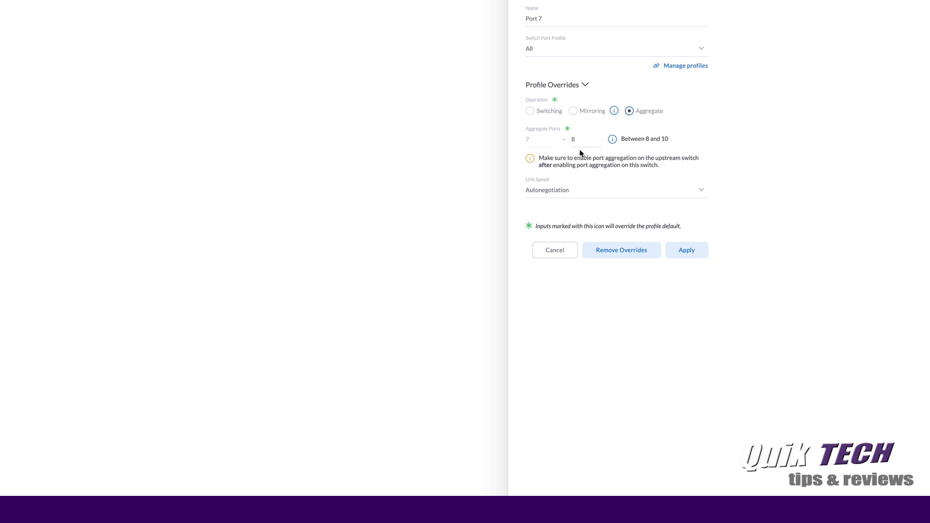
{"action": "mouse_move", "coordinate": [694, 308]}
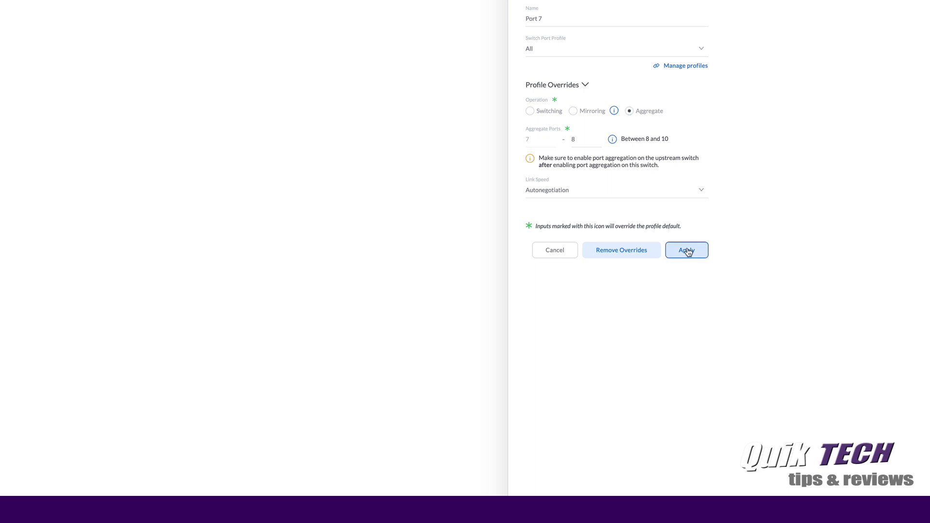
{"action": "left_click", "coordinate": [686, 250]}
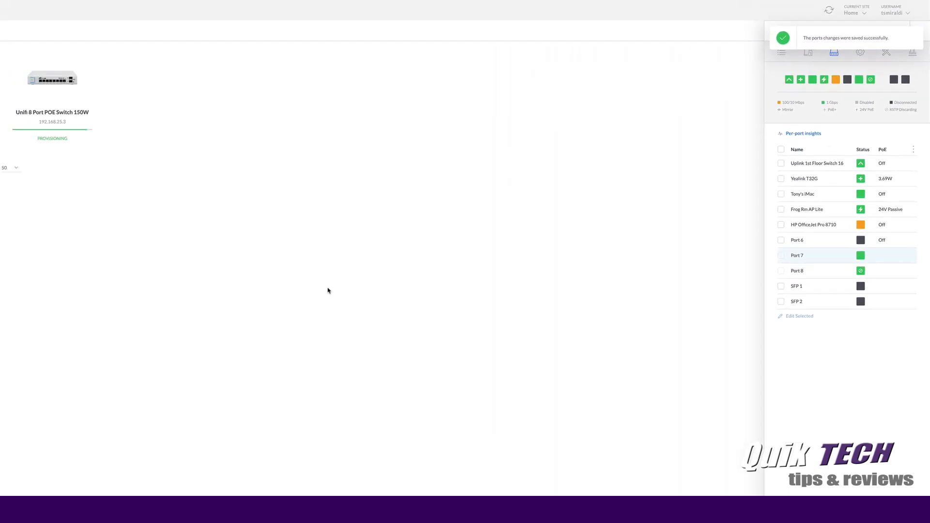
{"action": "mouse_move", "coordinate": [271, 216]}
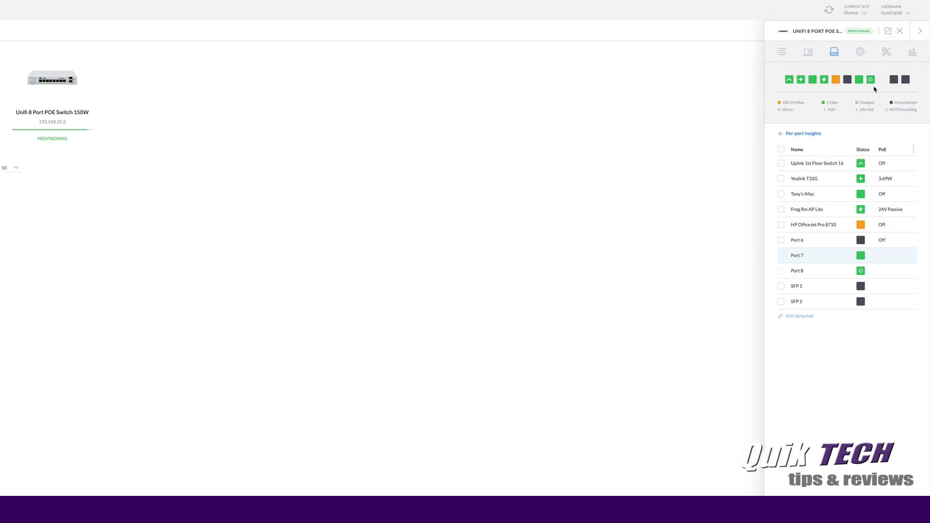
{"action": "mouse_move", "coordinate": [872, 89]}
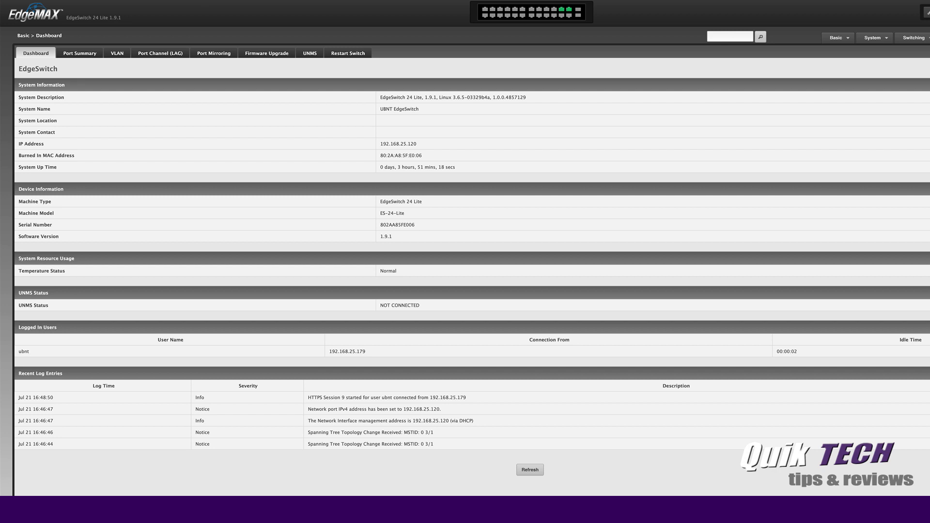
{"action": "mouse_move", "coordinate": [347, 73]}
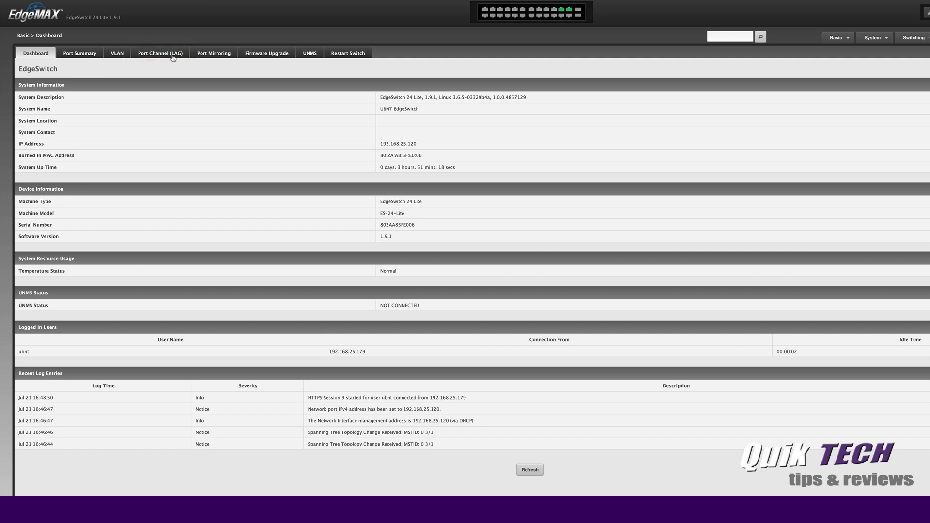
{"action": "mouse_move", "coordinate": [163, 55]}
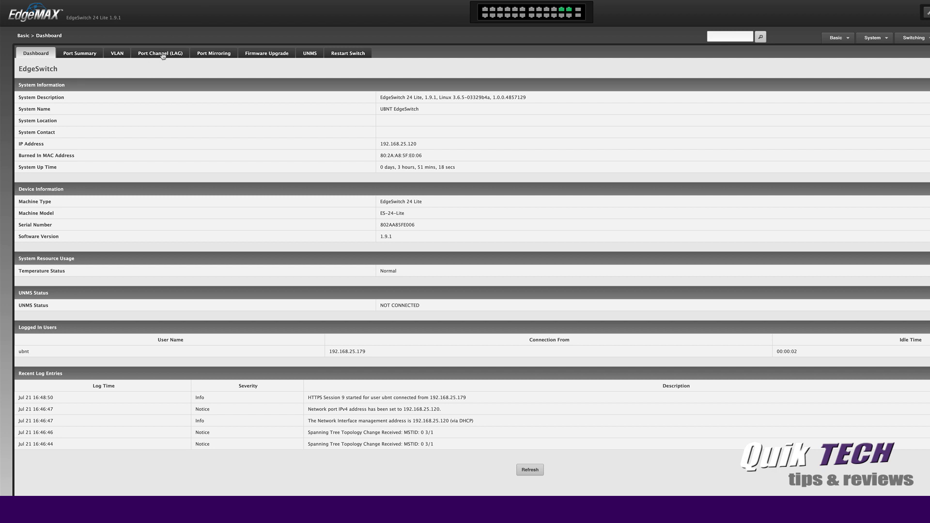
Step: Show the Port Channel Summary listing LAG 3/1 up with members 0/21 and 0/23
{"action": "left_click", "coordinate": [160, 53]}
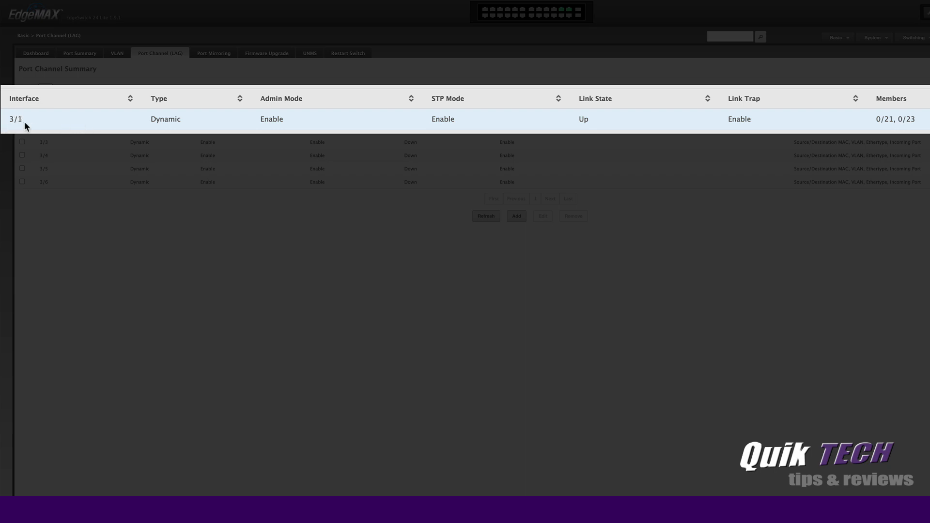
{"action": "mouse_move", "coordinate": [505, 131]}
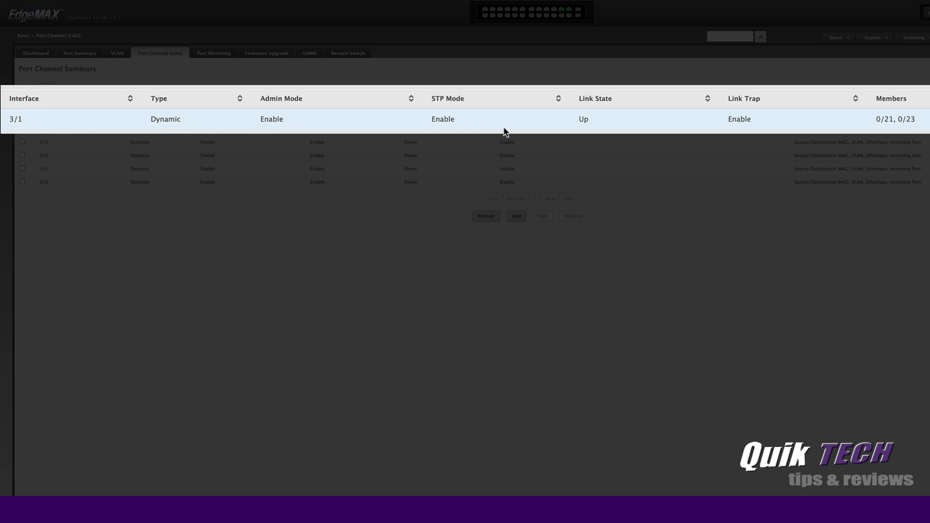
{"action": "mouse_move", "coordinate": [632, 101]}
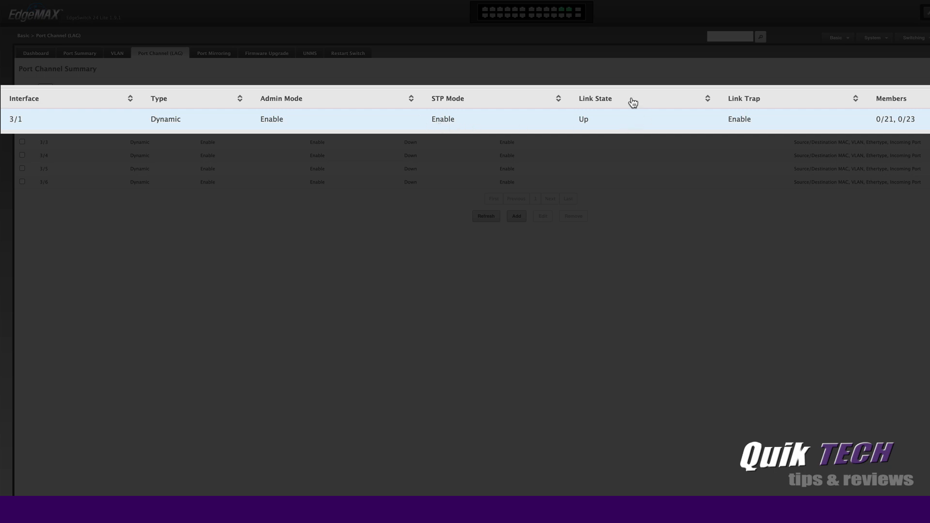
{"action": "mouse_move", "coordinate": [606, 128]}
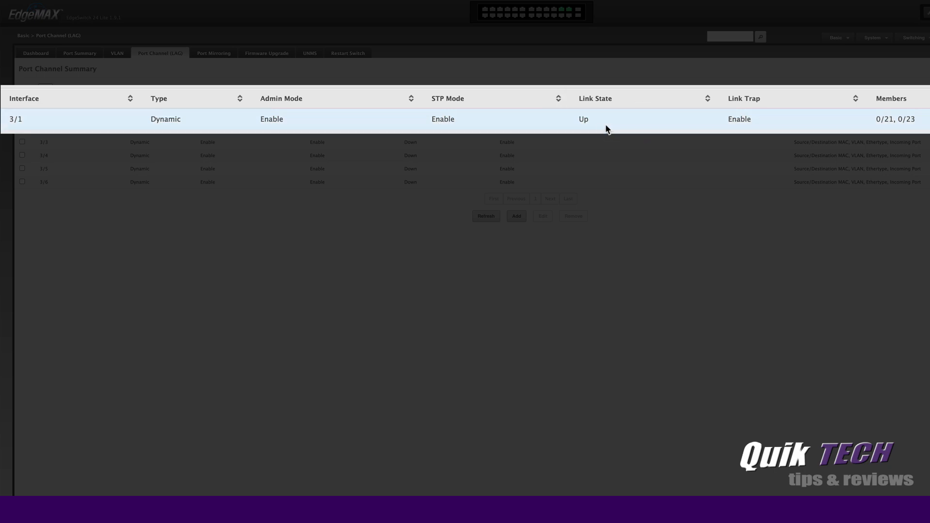
{"action": "mouse_move", "coordinate": [591, 136]}
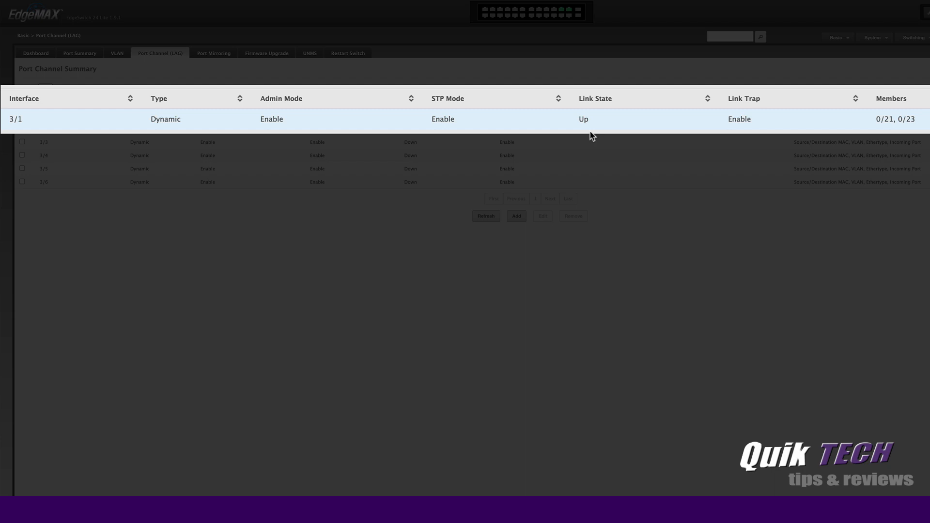
{"action": "mouse_move", "coordinate": [880, 131]}
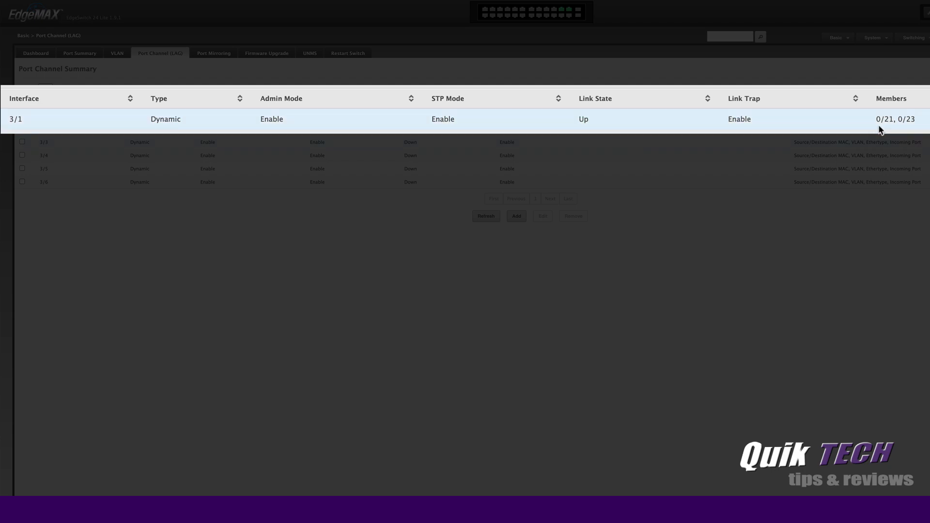
{"action": "mouse_move", "coordinate": [907, 129]}
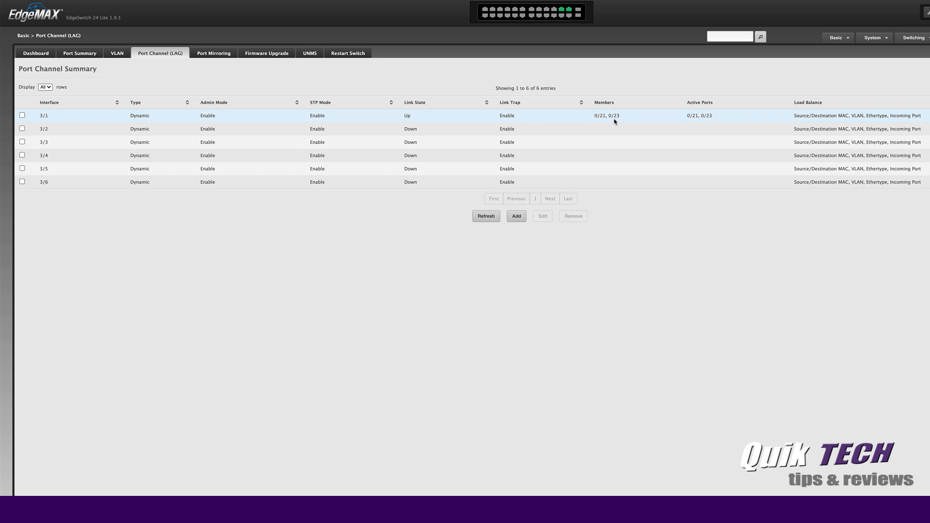
{"action": "mouse_move", "coordinate": [321, 128]}
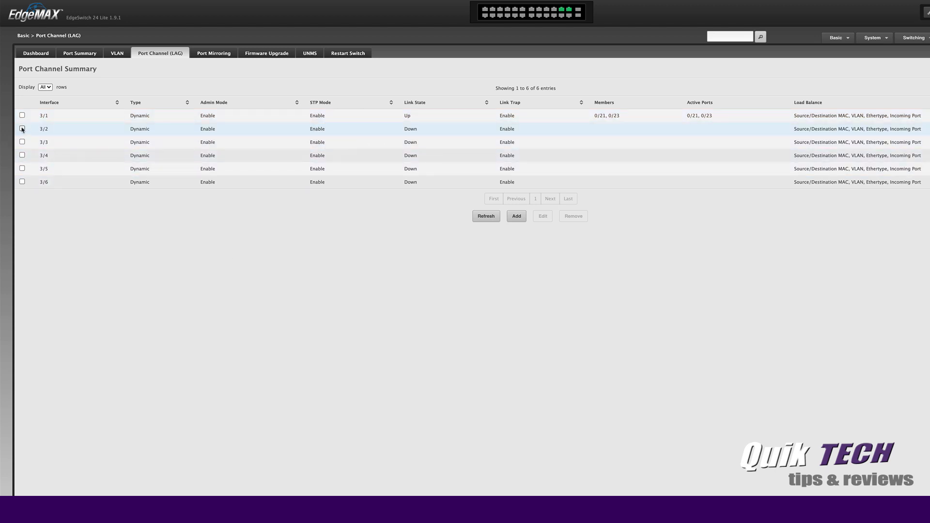
Step: Edit port channel 3/2 and name it 'test link 2'
{"action": "left_click", "coordinate": [22, 128]}
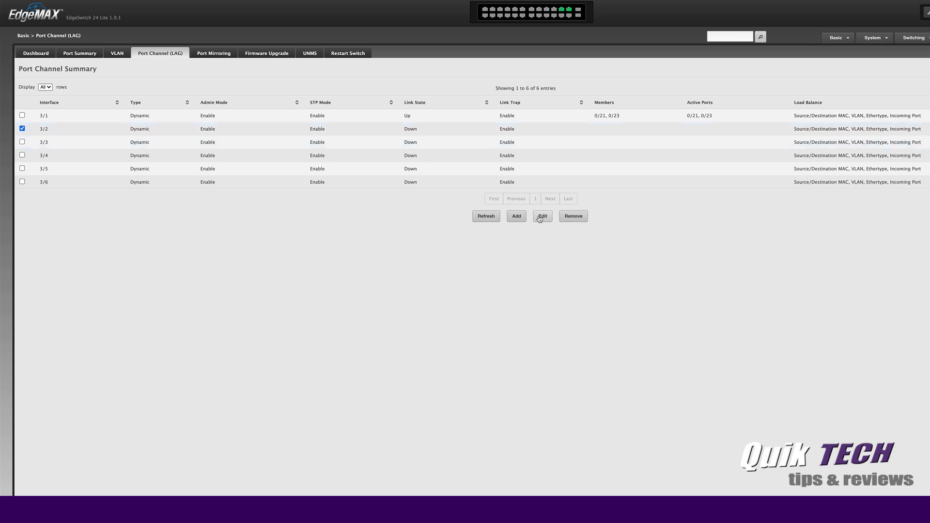
{"action": "left_click", "coordinate": [541, 216]}
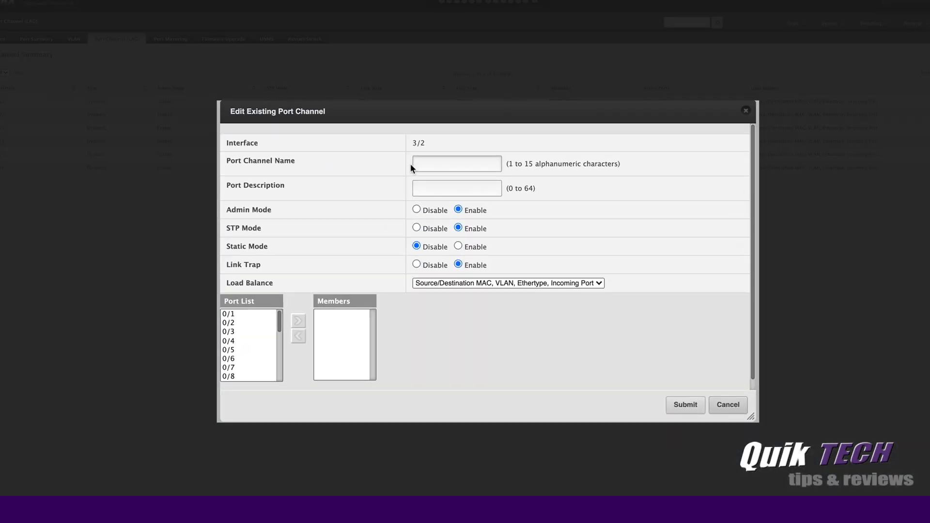
{"action": "left_click", "coordinate": [456, 164]}
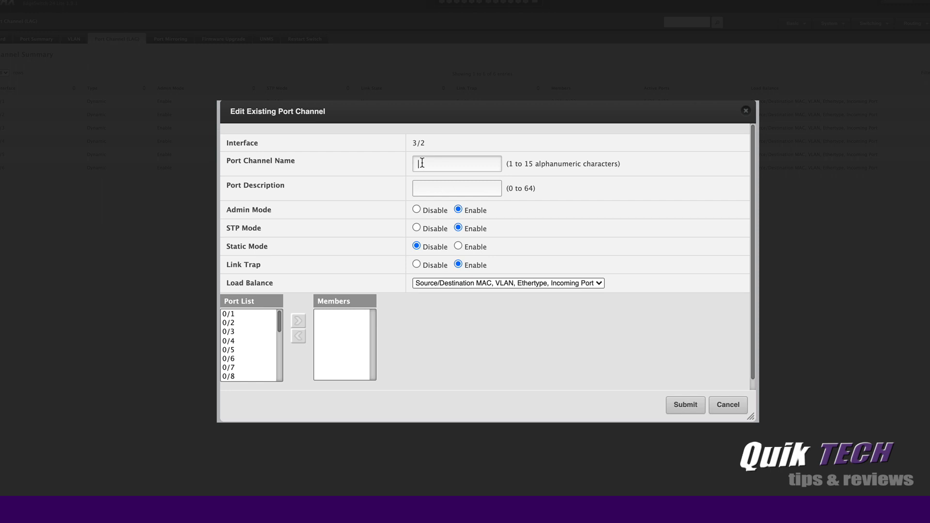
{"action": "type", "text": "test"}
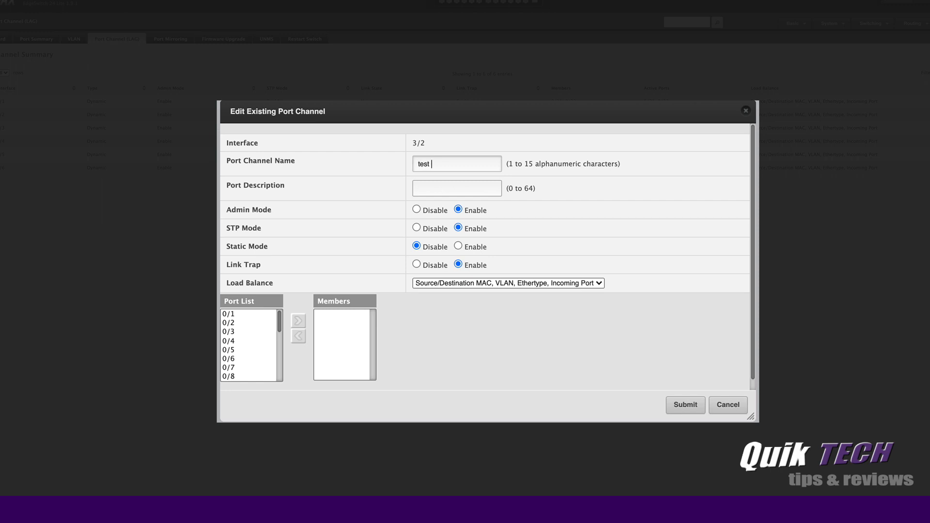
{"action": "type", "text": "link 2"}
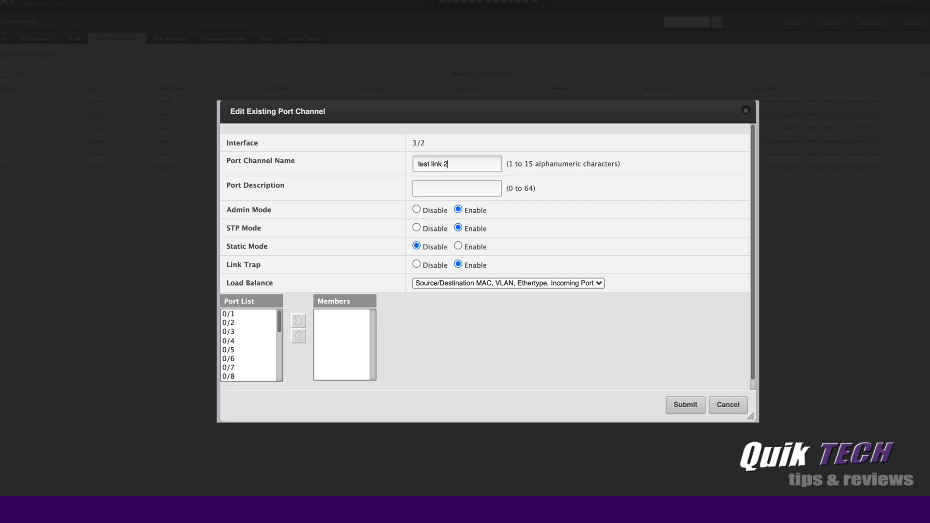
{"action": "left_click", "coordinate": [456, 188]}
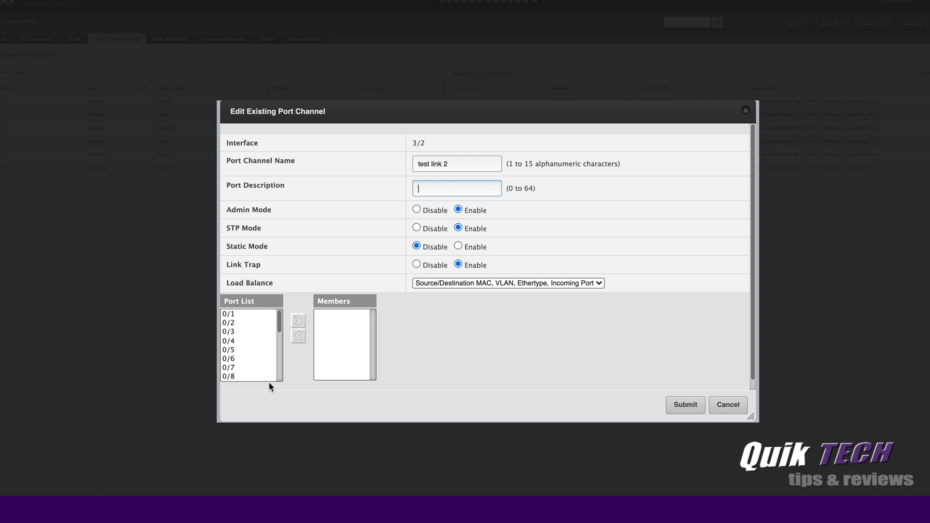
{"action": "mouse_move", "coordinate": [234, 317]}
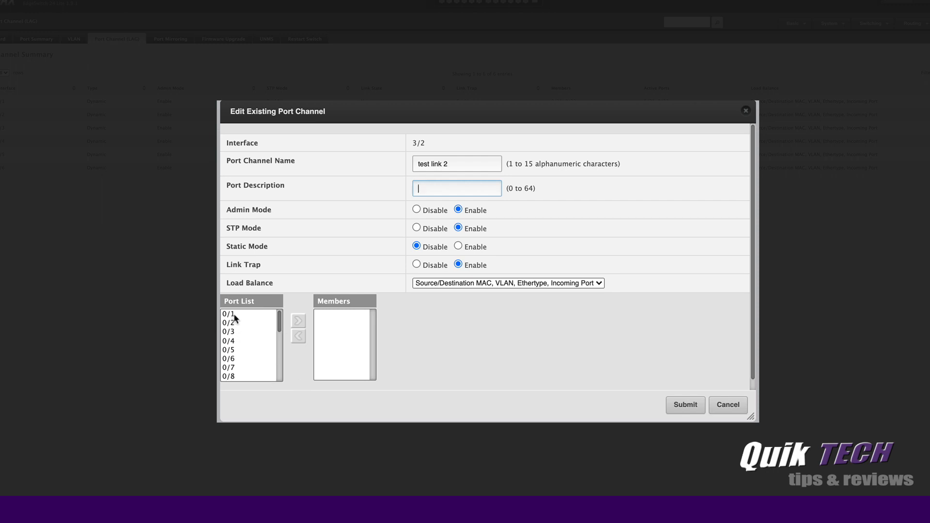
Step: Add member ports 0/1 through 0/4 to port channel 3/2 and submit
{"action": "left_click", "coordinate": [228, 313]}
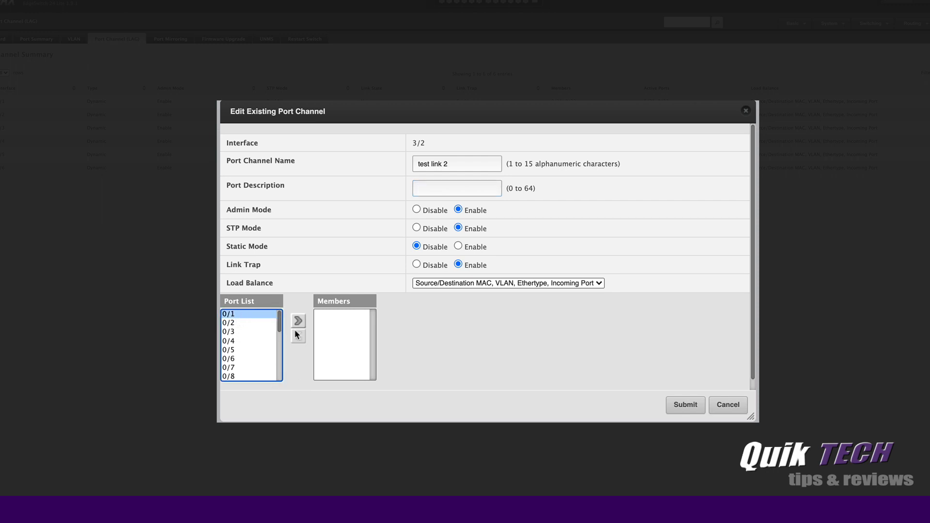
{"action": "left_click", "coordinate": [298, 320]}
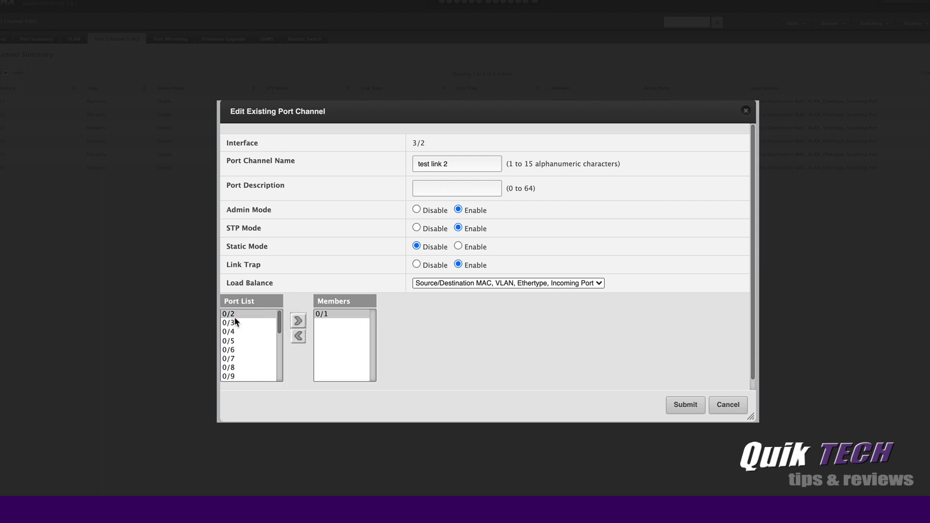
{"action": "left_click", "coordinate": [297, 320]}
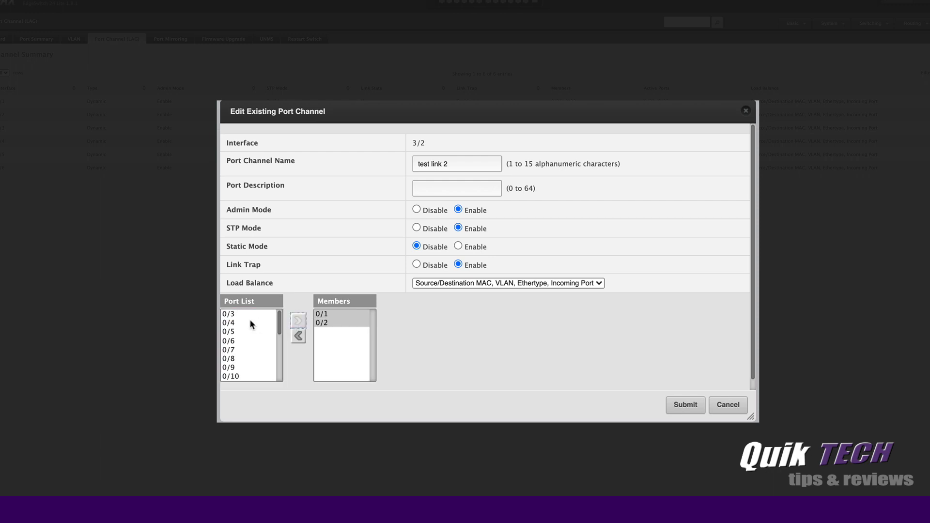
{"action": "left_click", "coordinate": [307, 321]}
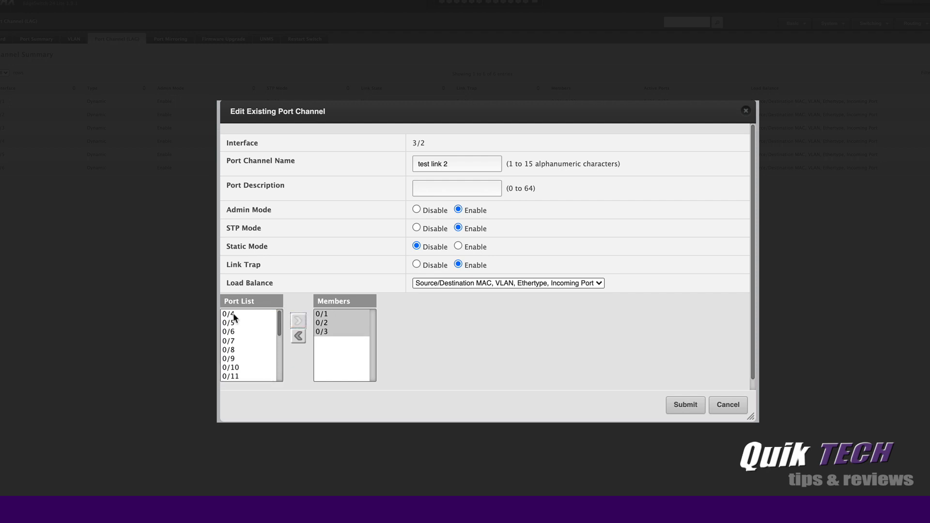
{"action": "left_click", "coordinate": [306, 322]}
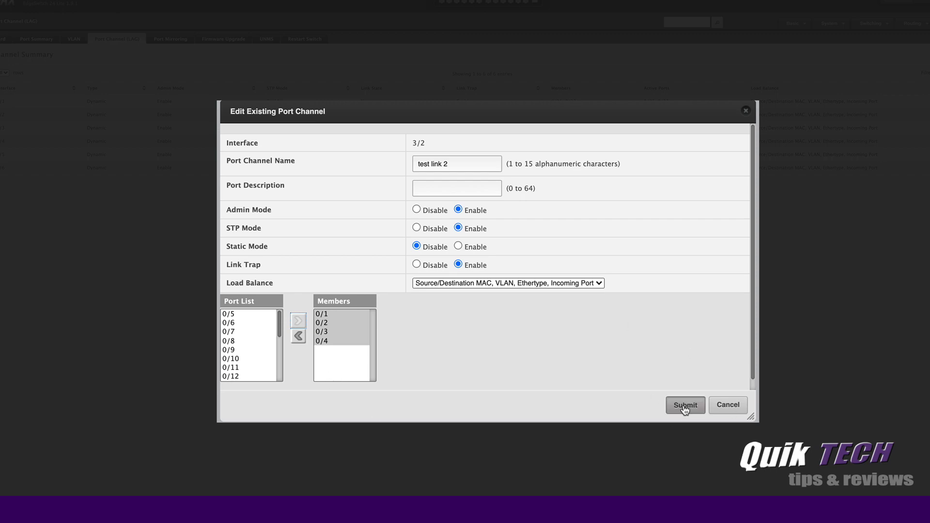
{"action": "left_click", "coordinate": [685, 405]}
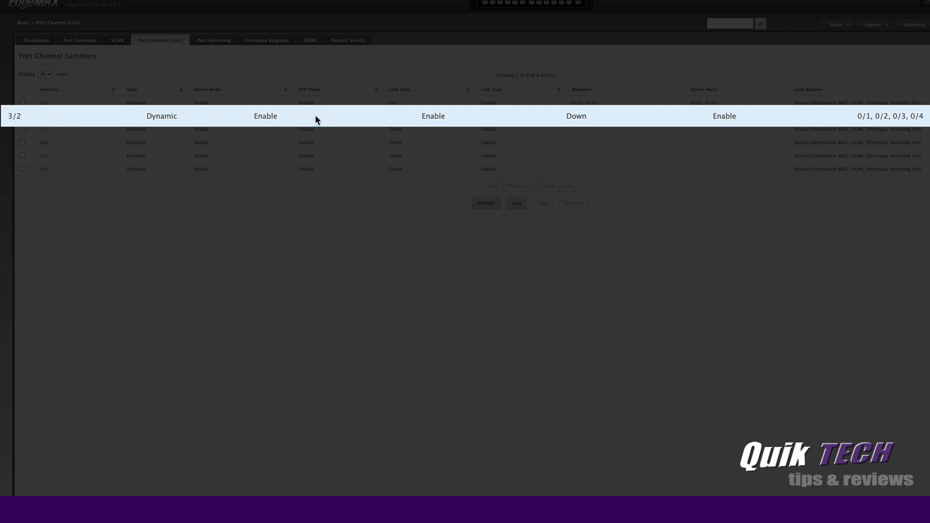
{"action": "mouse_move", "coordinate": [909, 126]}
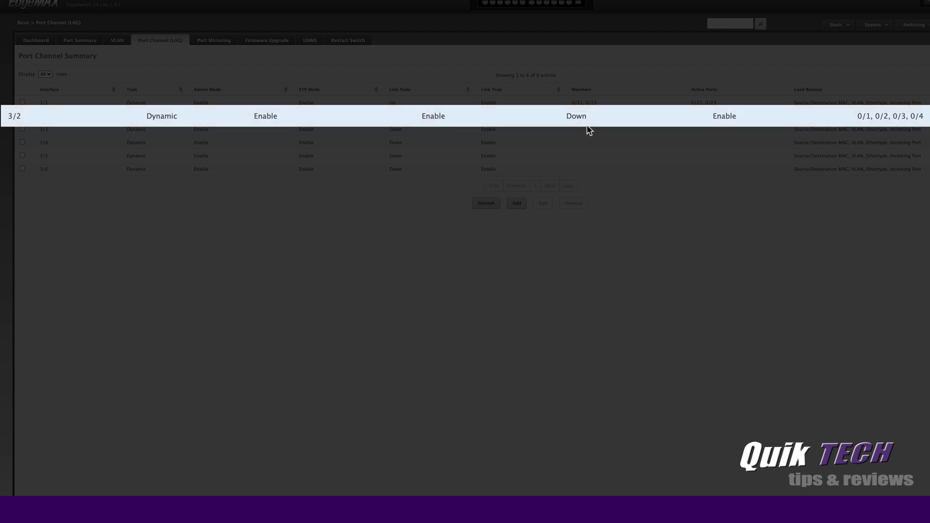
{"action": "mouse_move", "coordinate": [564, 128]}
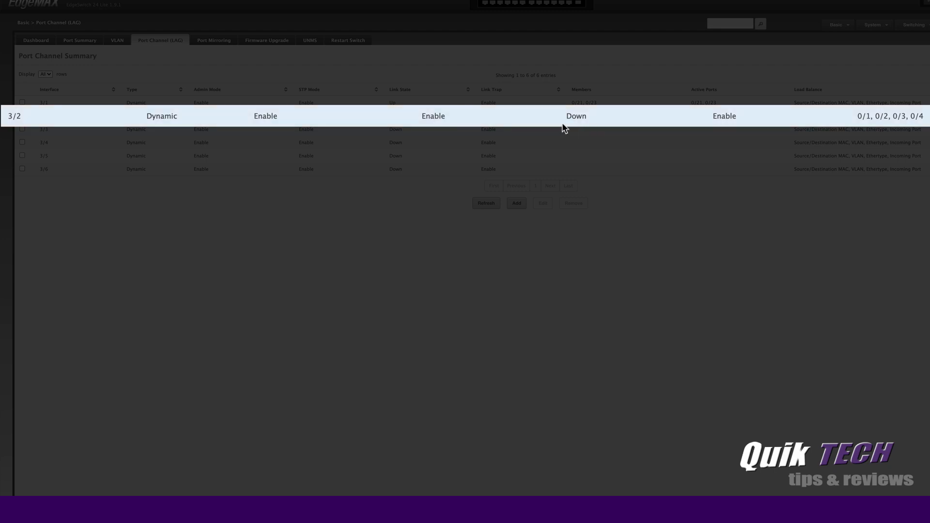